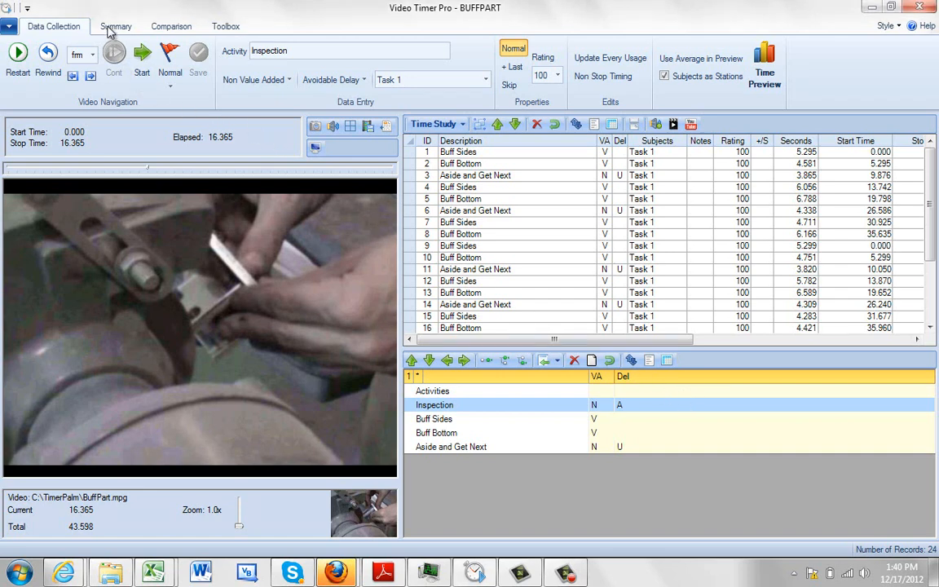
- Show the BuffPart study's Summary tab, briefly returning to the observation list before reopening it
left_click(116, 26)
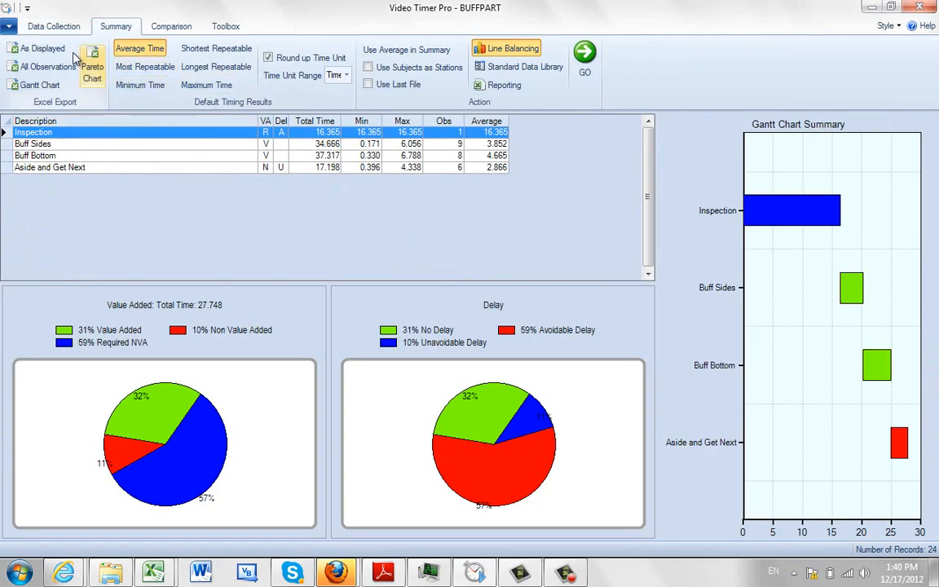
left_click(53, 26)
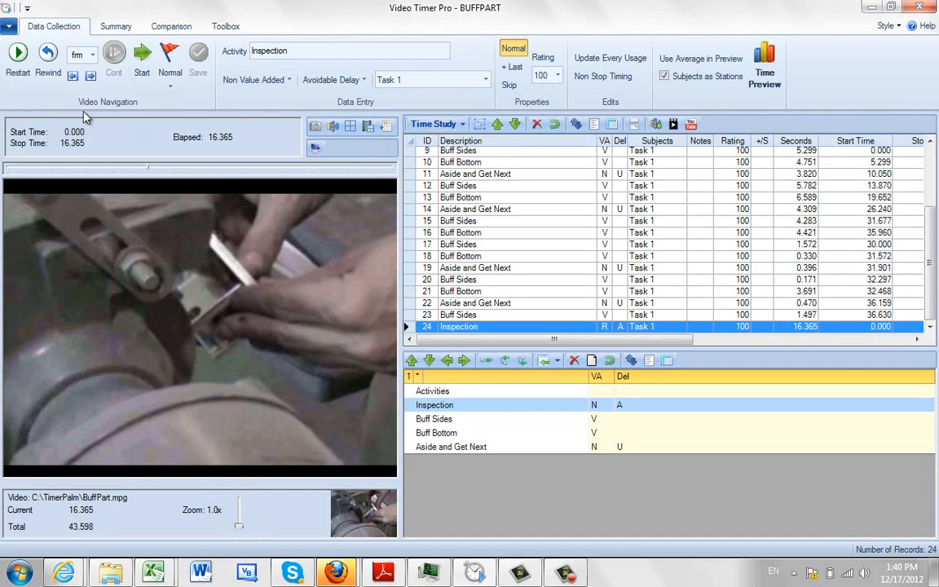
left_click(116, 26)
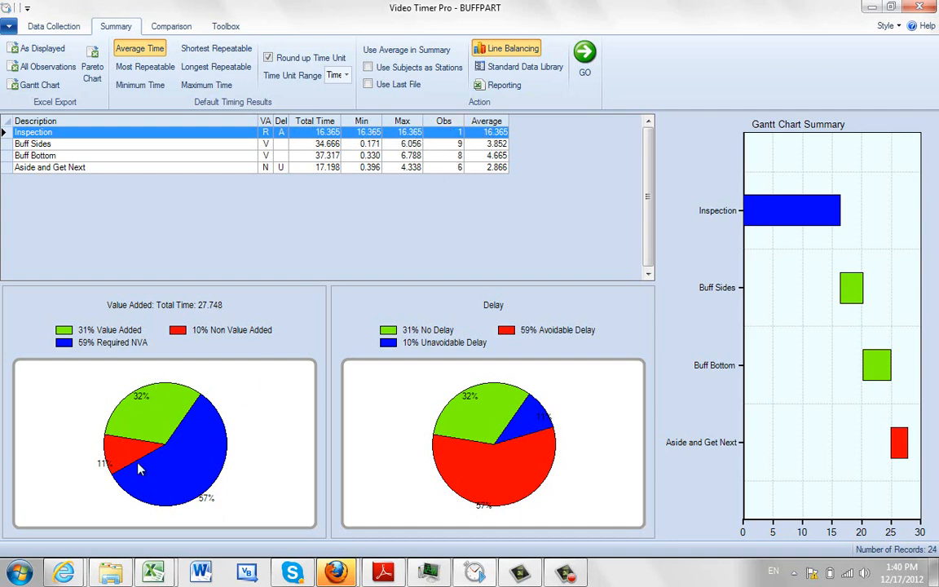
mouse_move(172, 498)
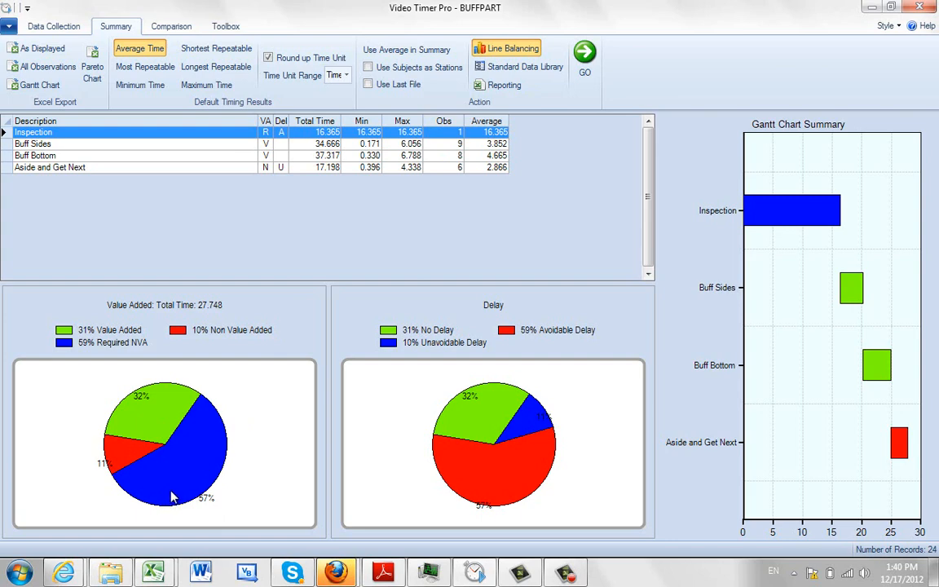
mouse_move(158, 424)
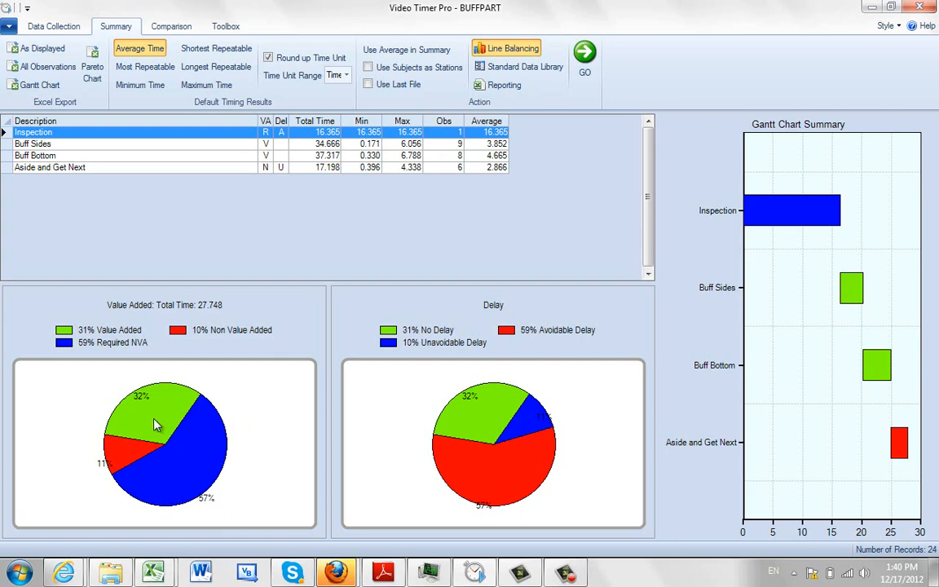
mouse_move(136, 454)
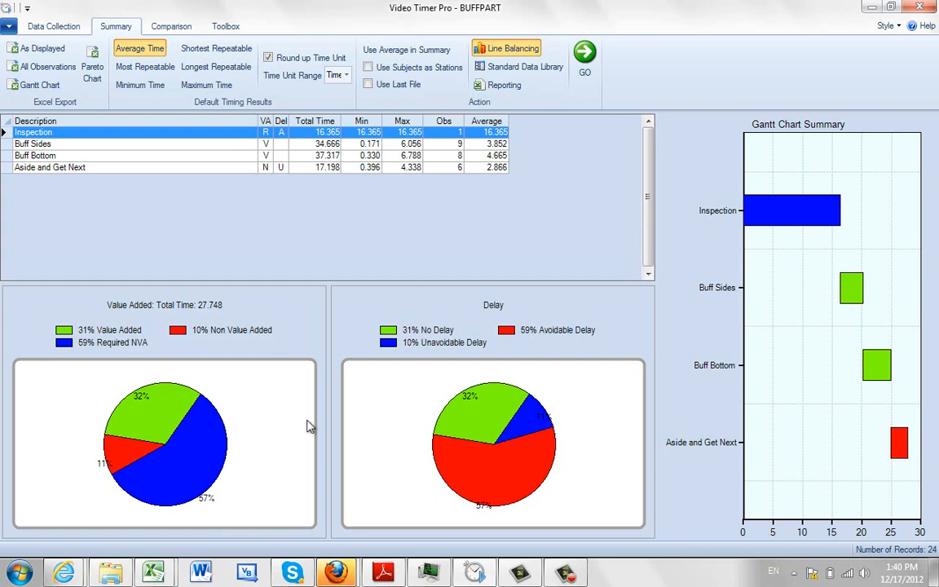
mouse_move(489, 425)
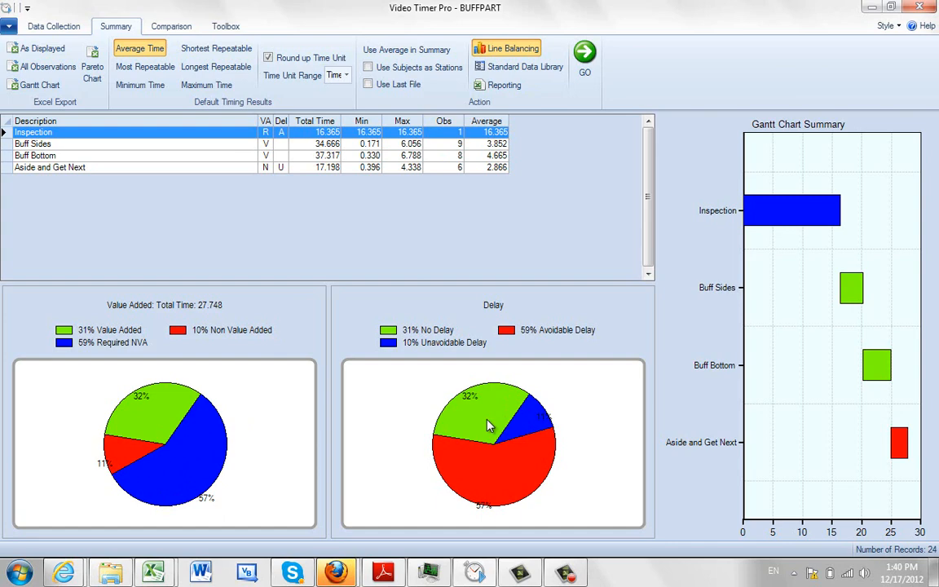
mouse_move(545, 431)
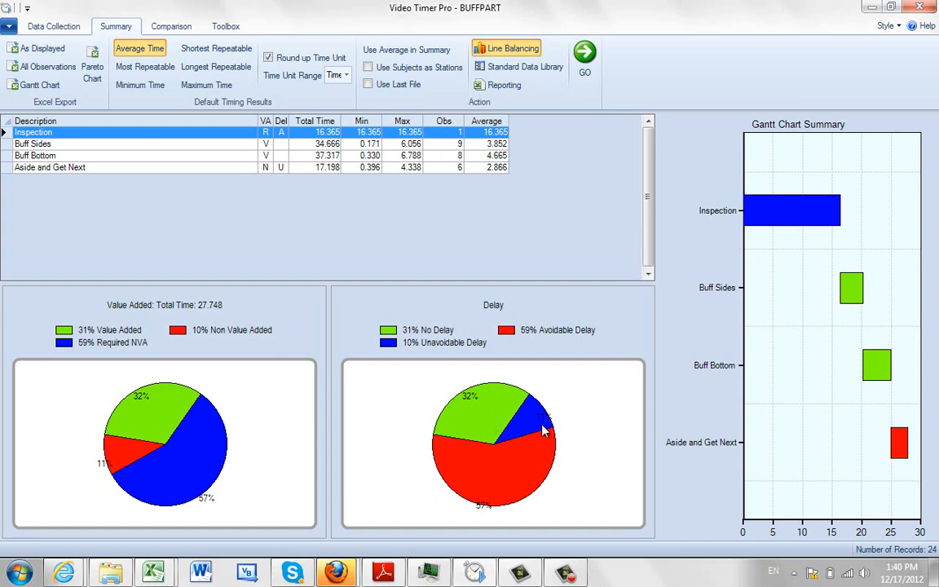
mouse_move(698, 418)
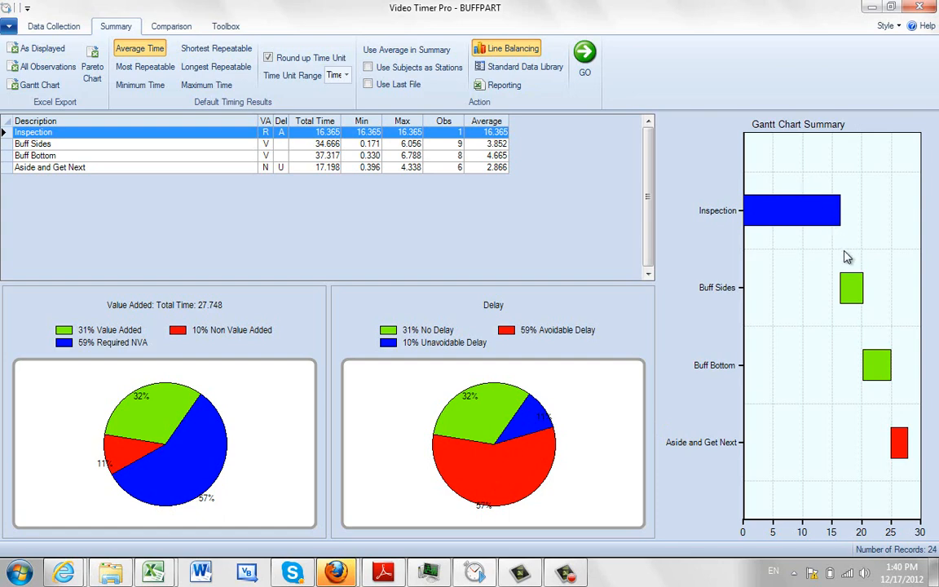
mouse_move(844, 308)
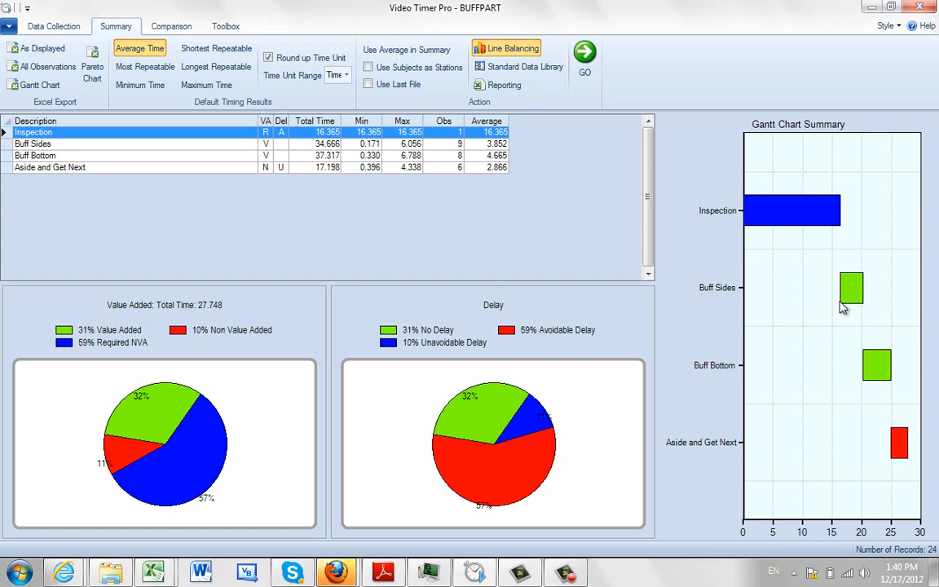
mouse_move(776, 258)
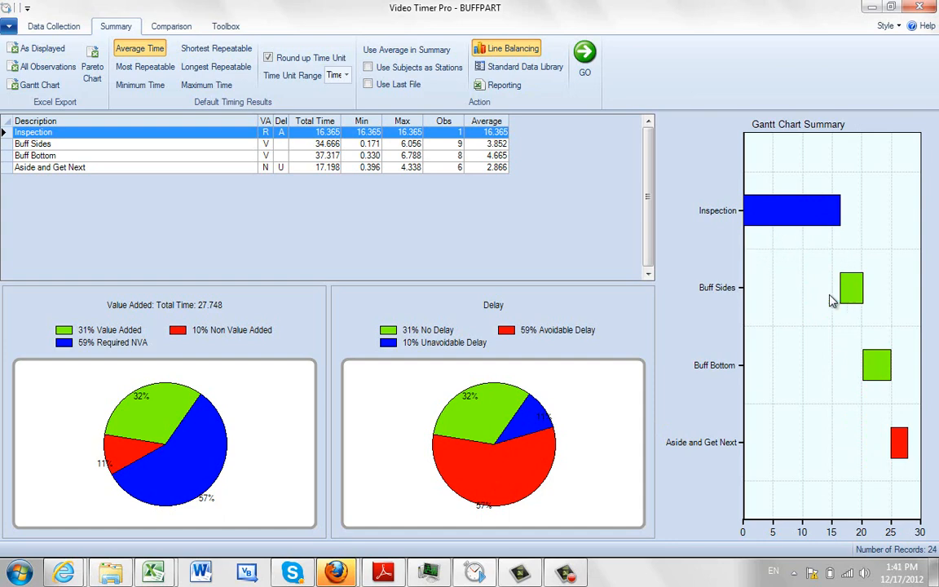
mouse_move(837, 374)
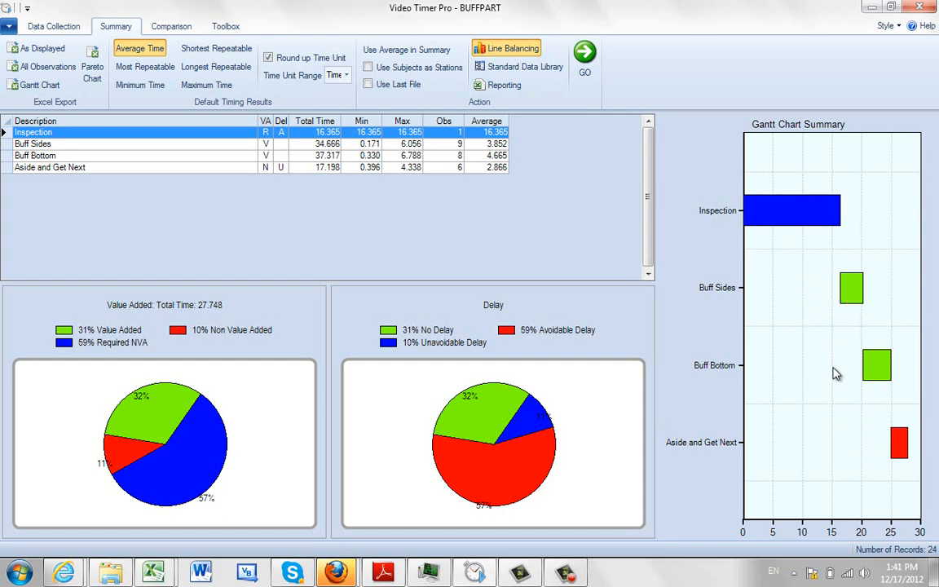
mouse_move(881, 437)
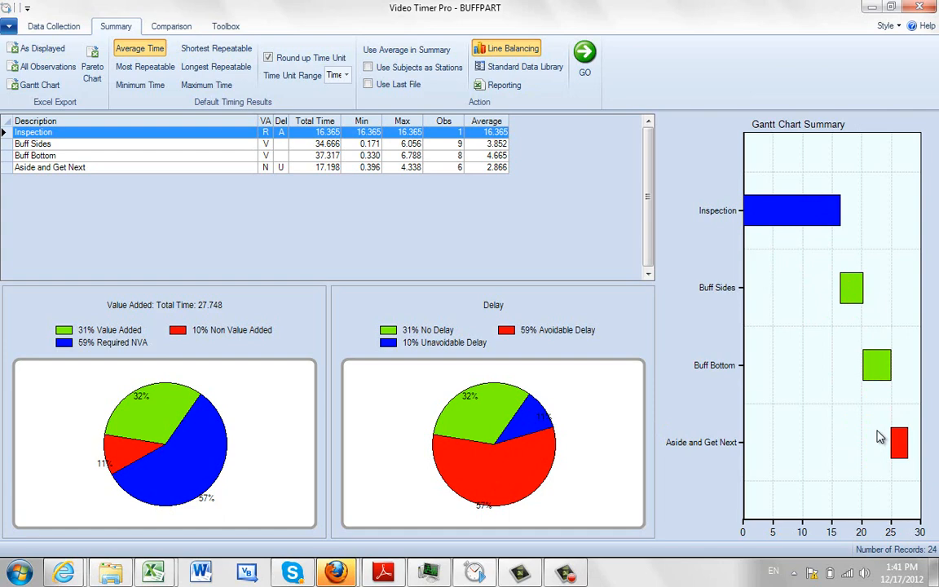